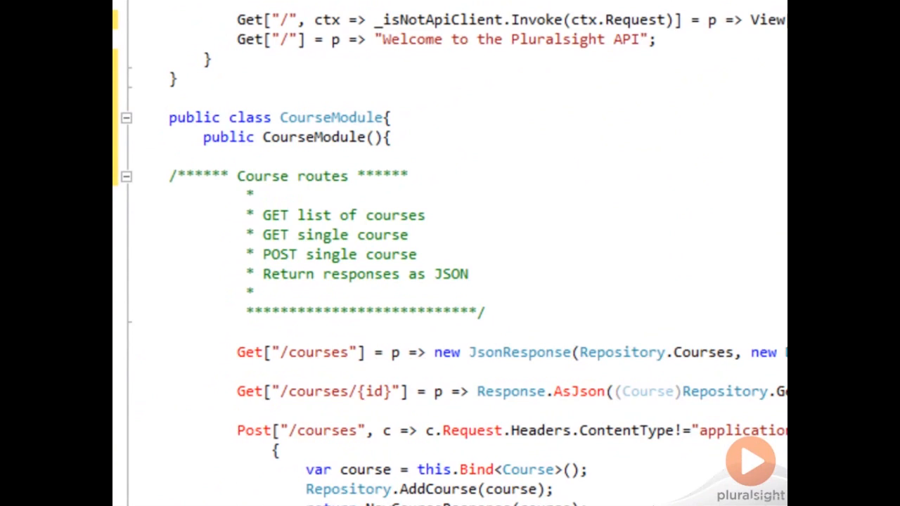
- Make CourseModule inherit from NancyModule, completing 'Nanc' via IntelliSense
{"action": "type", "text": "NancyModule"}
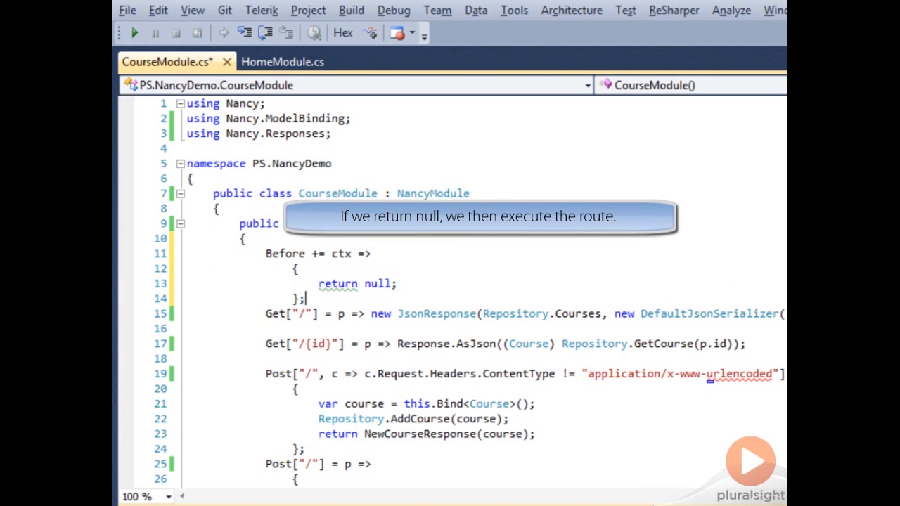
- Write the Before hook condition rejecting requests whose UserAgent doesn't start with 'curl'
{"action": "type", "text": "if ("}
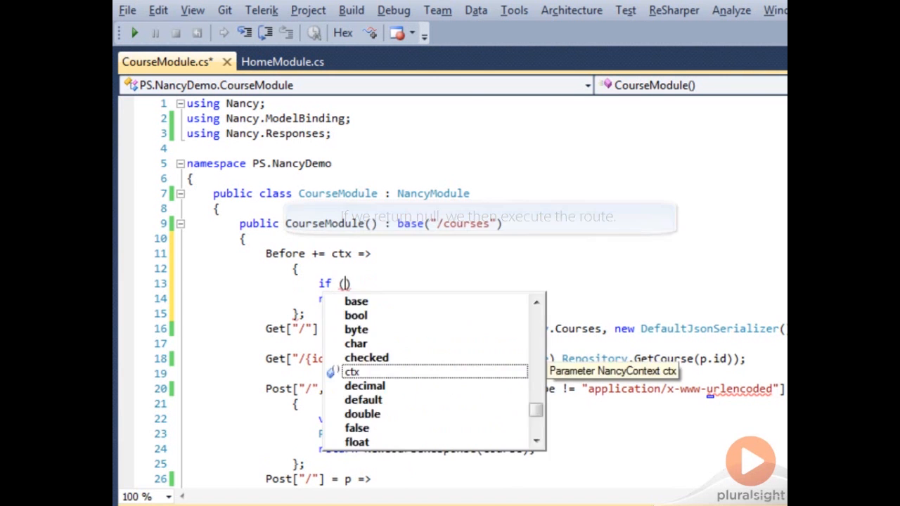
{"action": "type", "text": "!ctx.Request.Headers.UserAgent.ToLower().StartsWith(\"curl\")"}
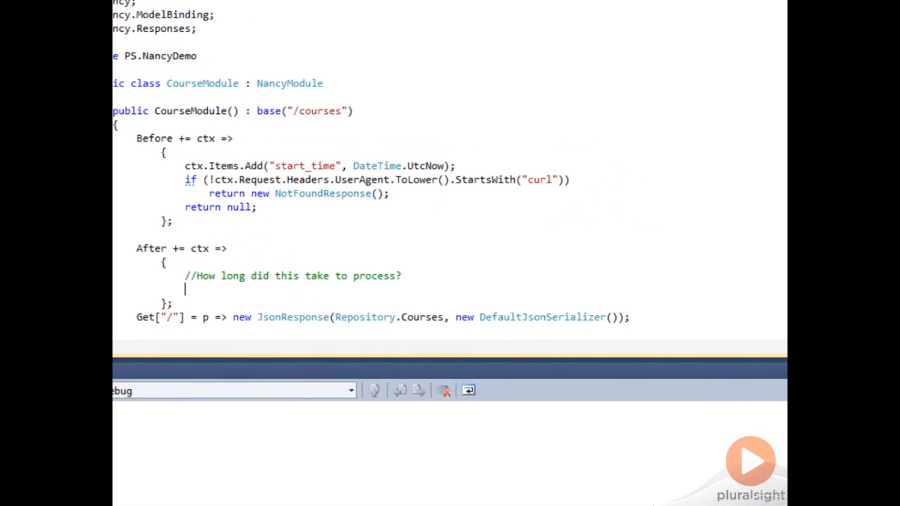
- Log elapsed time as DateTime.UtcNow minus ctx.Items["start_time"] in the After hook
{"action": "type", "text": "DateTime.UtcNow - ctx.Items[\"start_time\"]"}
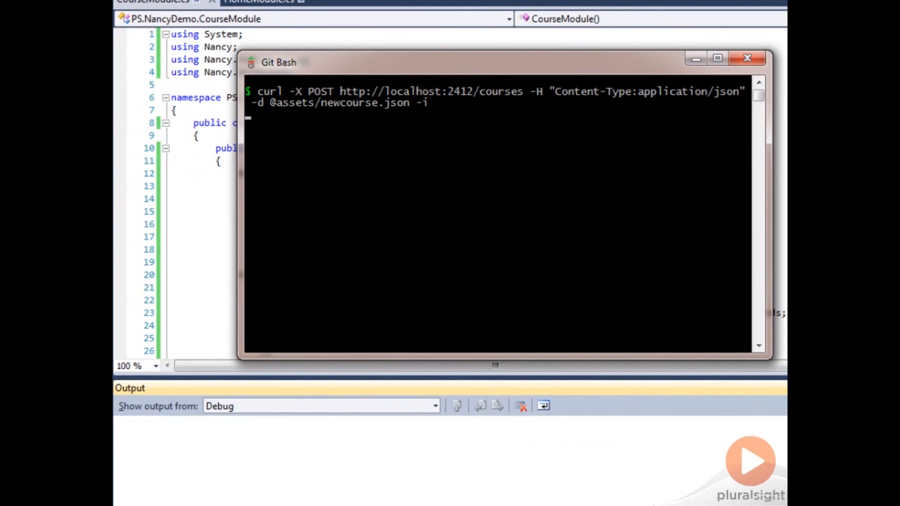
- Send the curl POST adding newcourse.json, then retype the POST to localhost:2412/courses
{"action": "key", "text": "Return"}
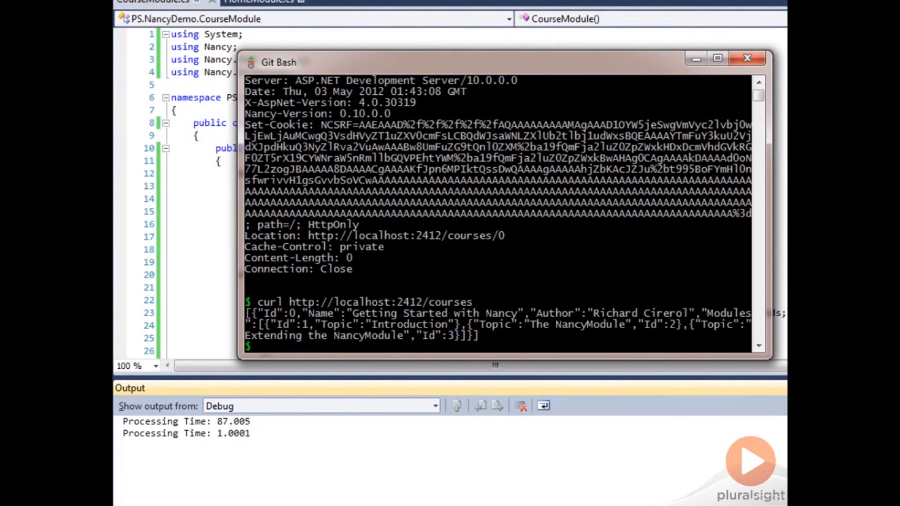
{"action": "type", "text": "curl -X POST http://localhost:2412/courses -H \"Content-Type:application/json\" -d @assets/newcourse.json -i"}
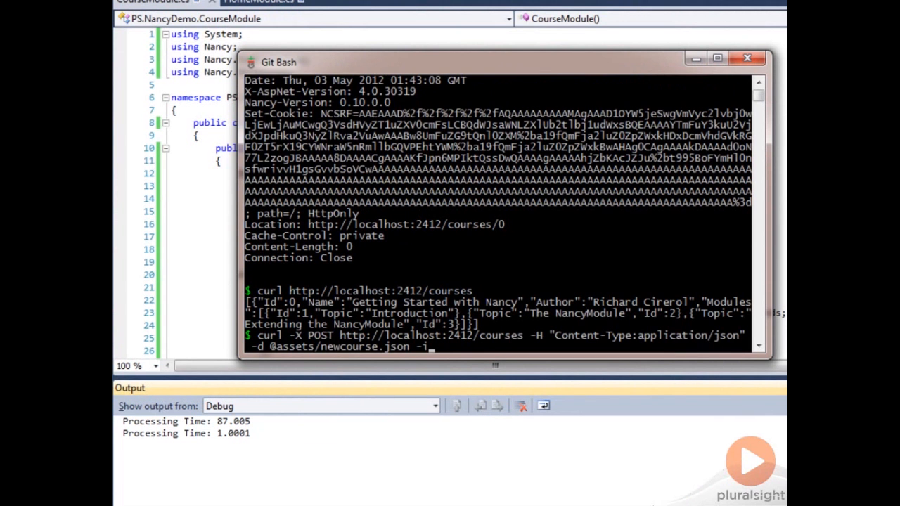